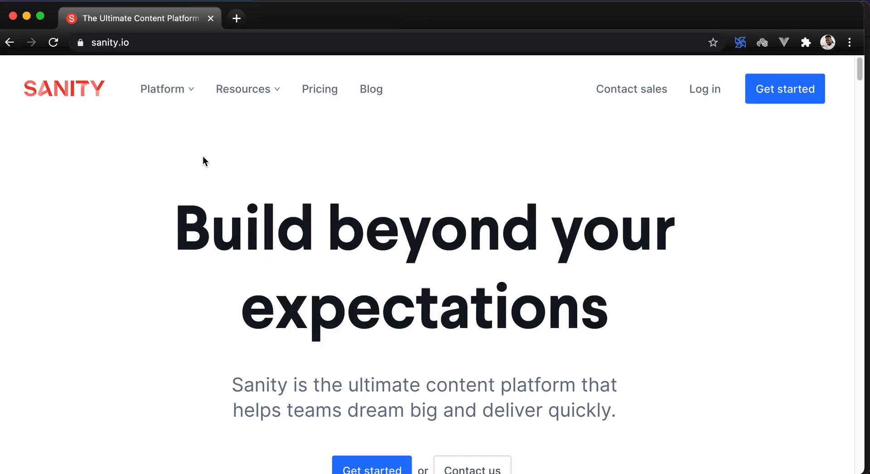
mouse_move(211, 160)
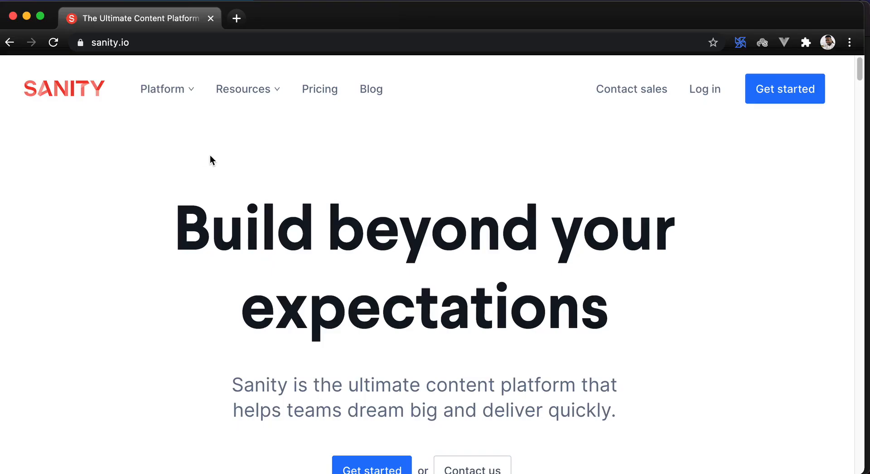
mouse_move(360, 145)
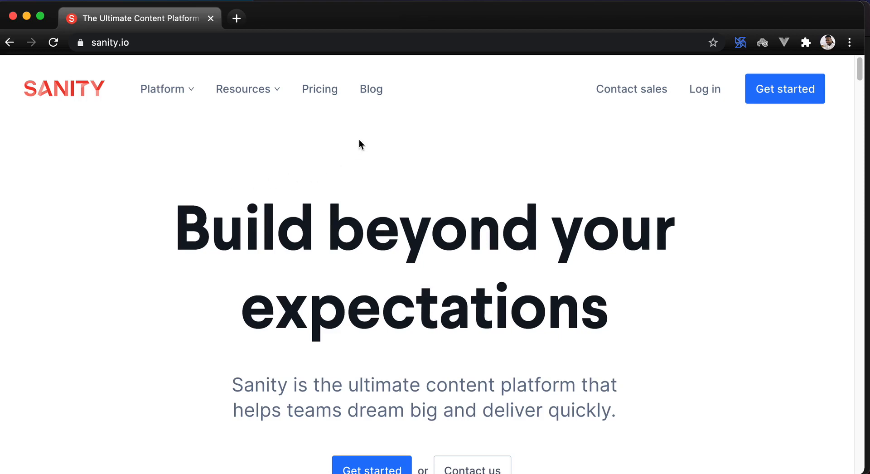
mouse_move(360, 130)
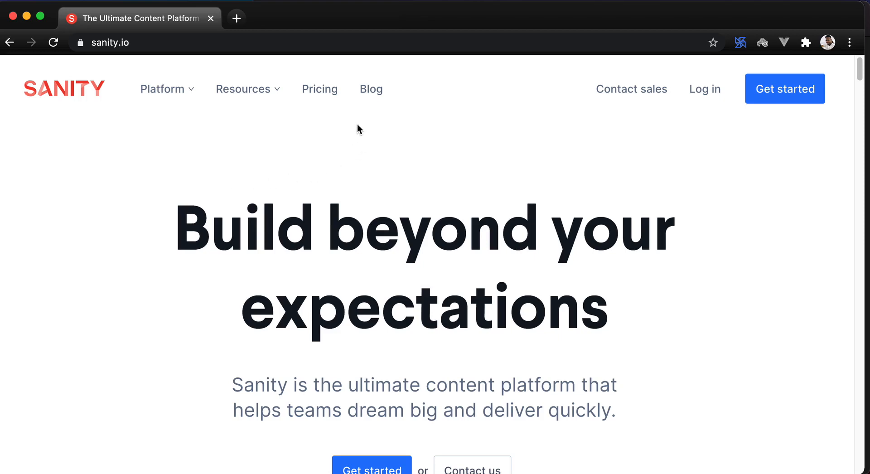
Go to the Pricing page showing Standard from $0, Advanced from $199 and custom Enterprise plans
click(320, 89)
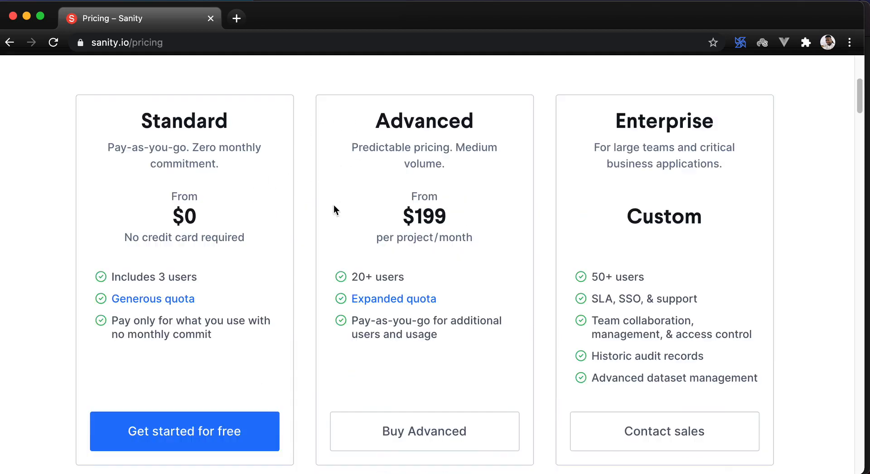
mouse_move(310, 219)
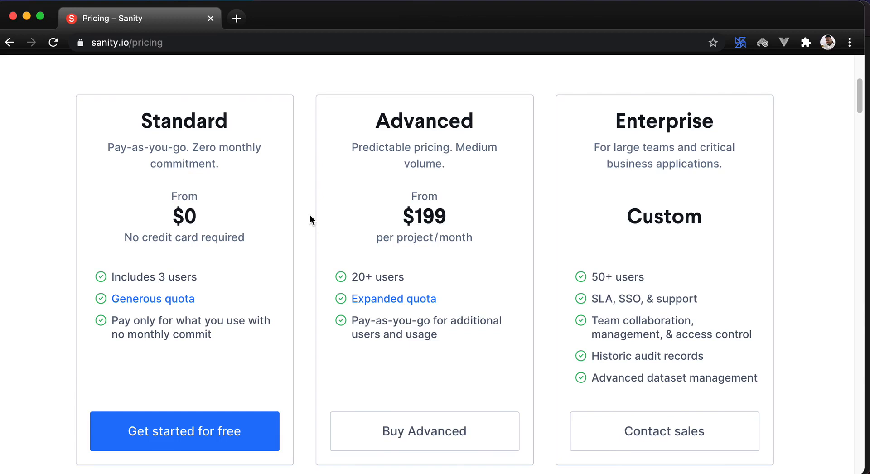
mouse_move(308, 225)
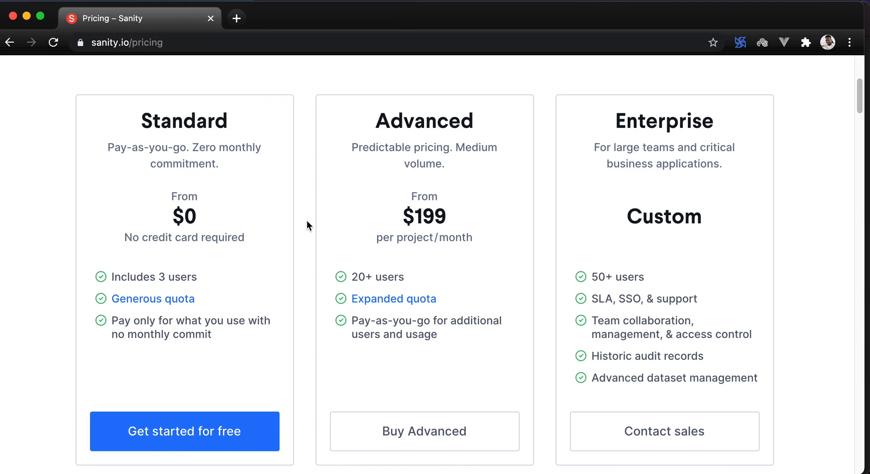
mouse_move(327, 226)
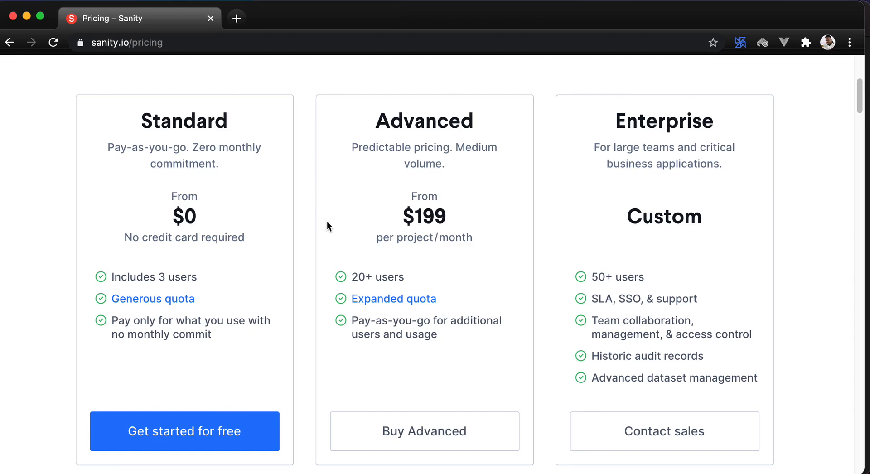
mouse_move(513, 278)
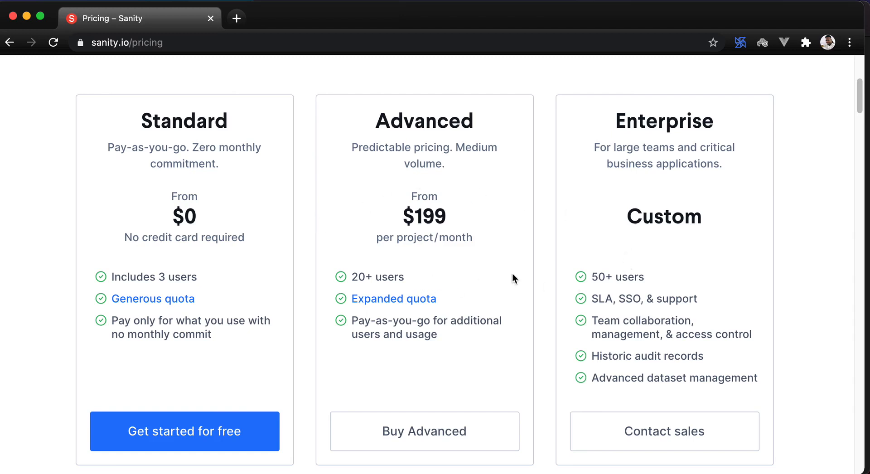
Choose Solutions from the Platform dropdown to reach the use-case cards with Workflows and Integrations
click(163, 89)
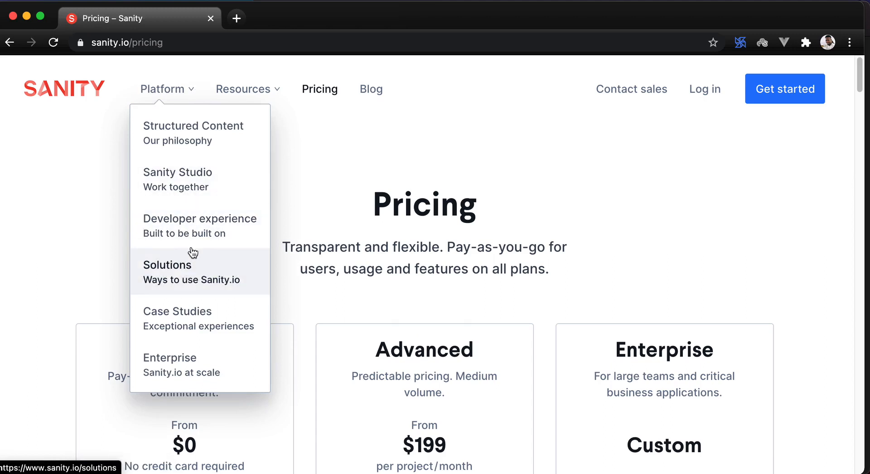
click(167, 265)
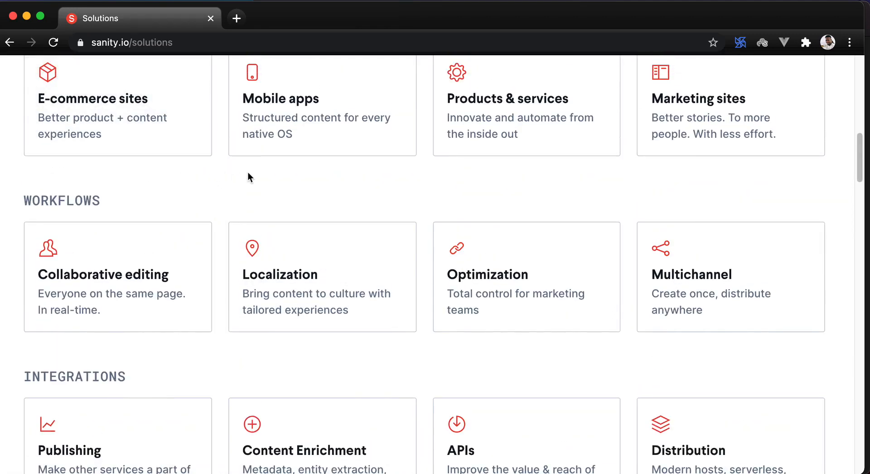
mouse_move(289, 171)
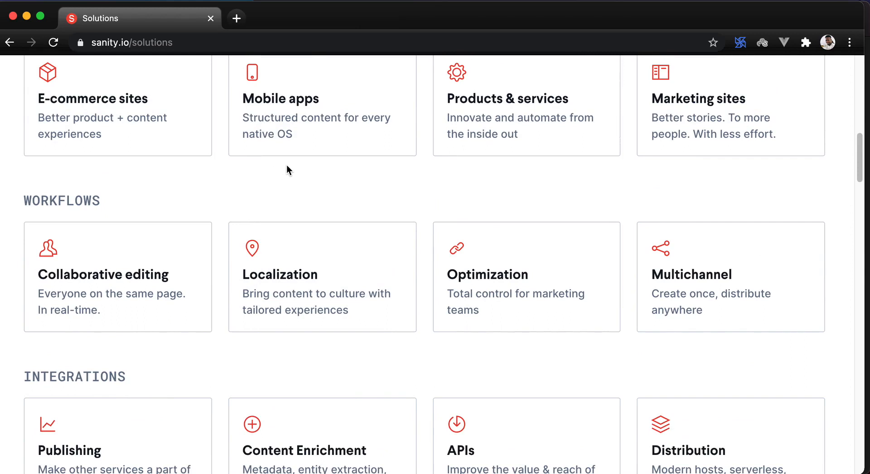